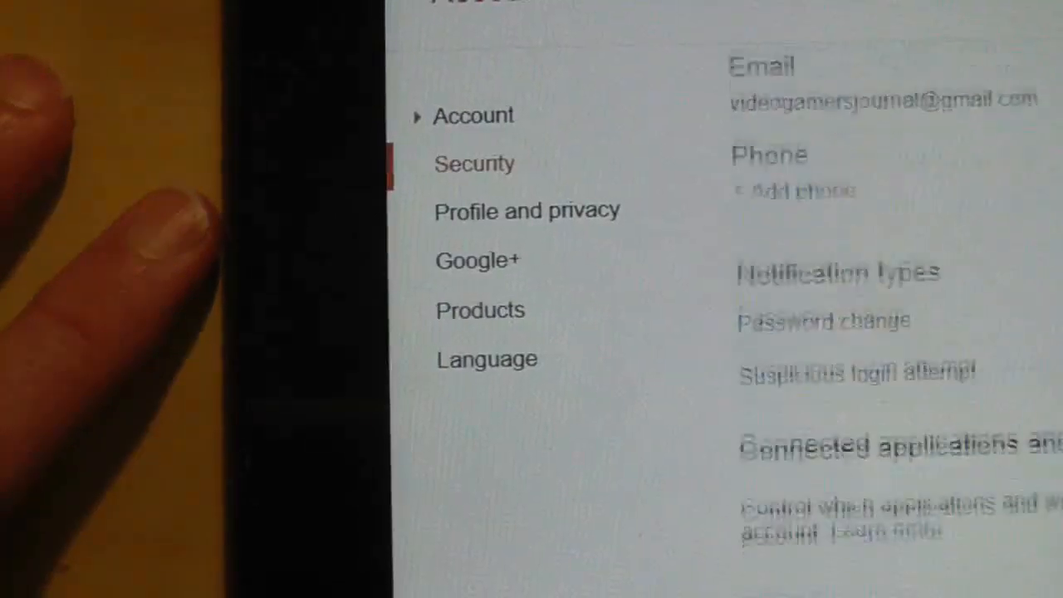
Scroll to the Application-specific passwords Name box holding 'test'
scroll(down, 3)
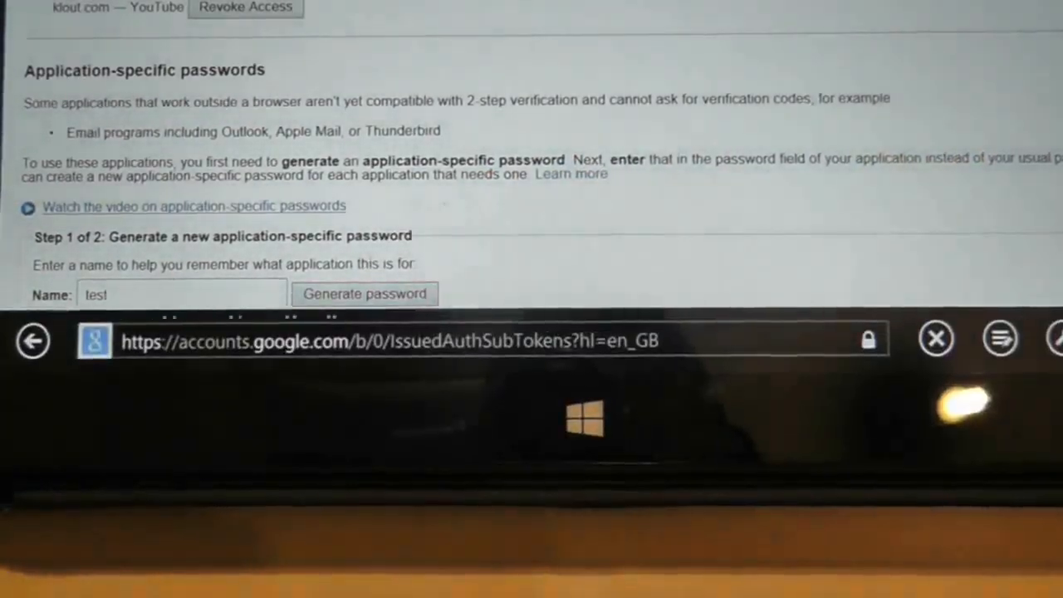
Generate the 'test' application-specific password, view it, and dismiss it with Done
click(364, 293)
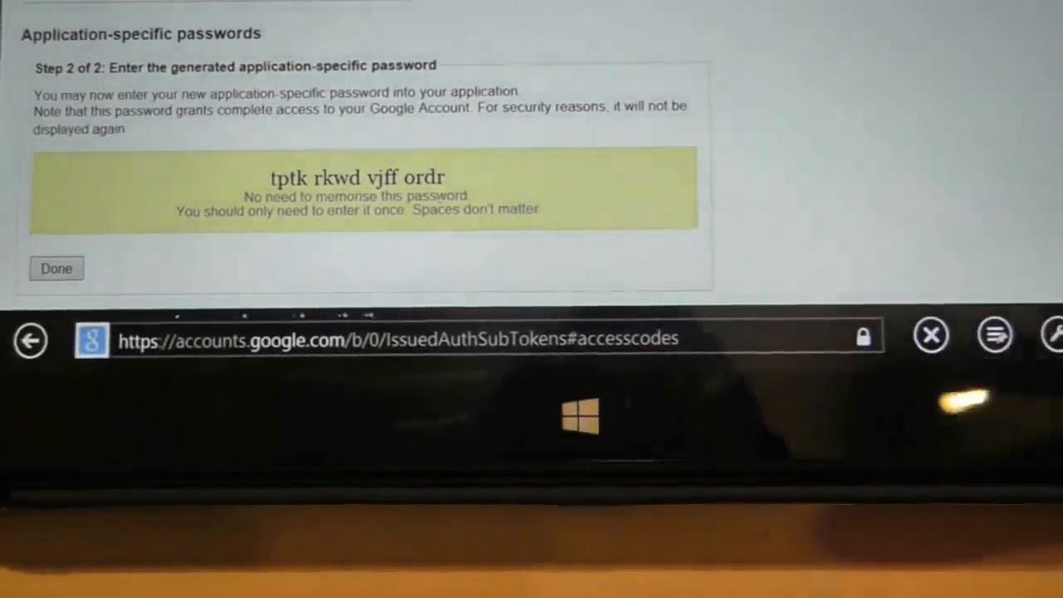
click(55, 267)
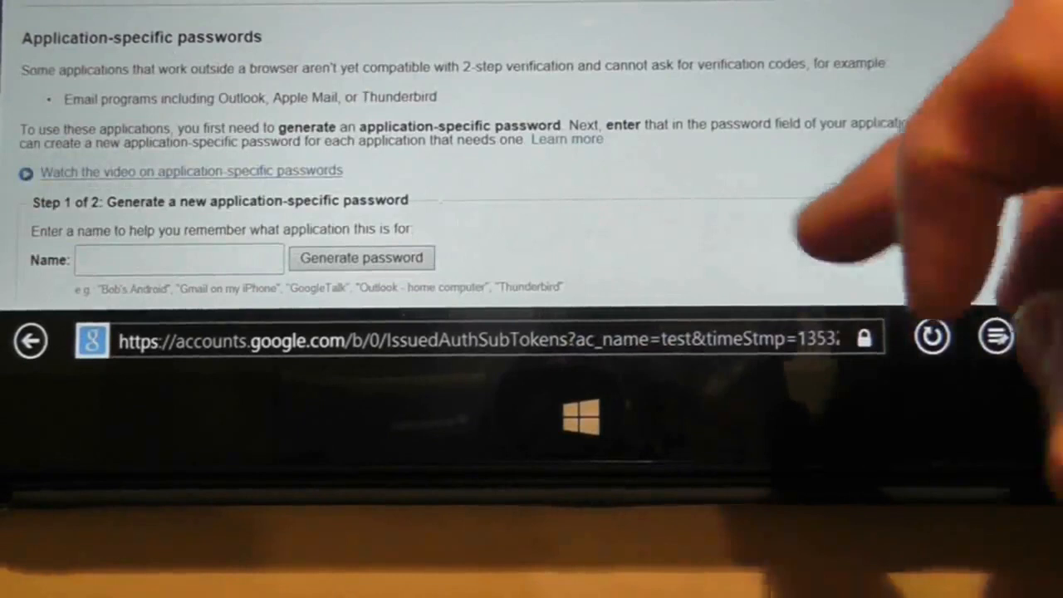